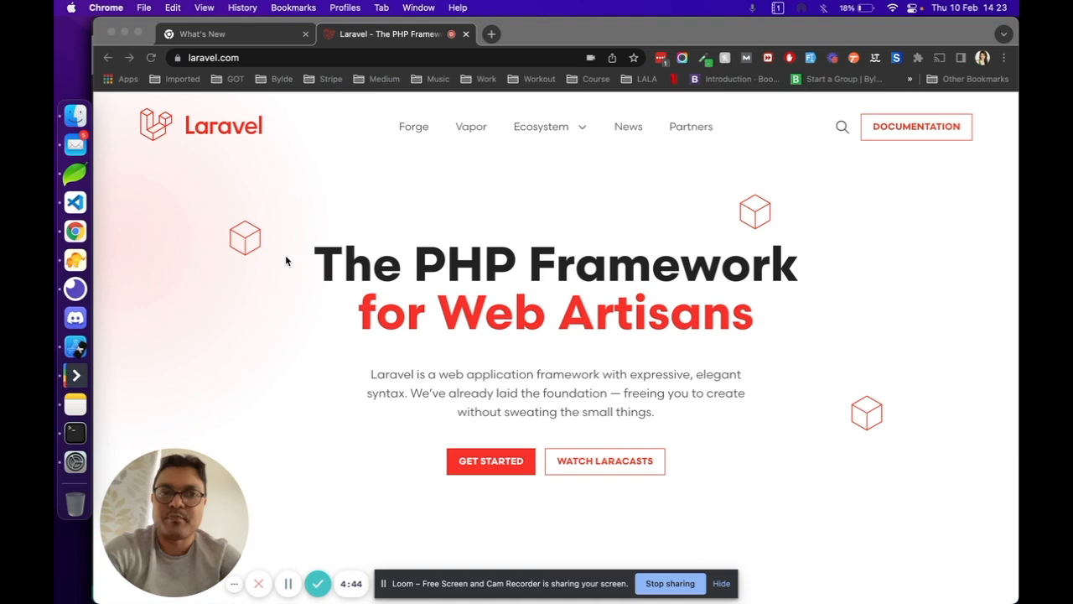
mouse_move(829, 211)
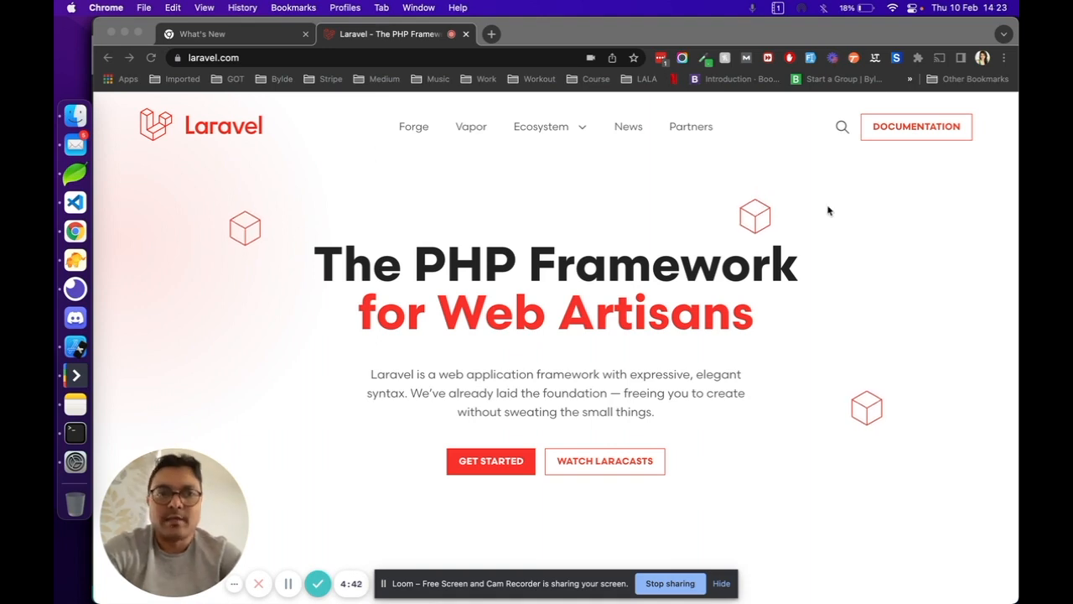
Go to the Laravel 9.x Installation docs page and look down its contents.
click(915, 126)
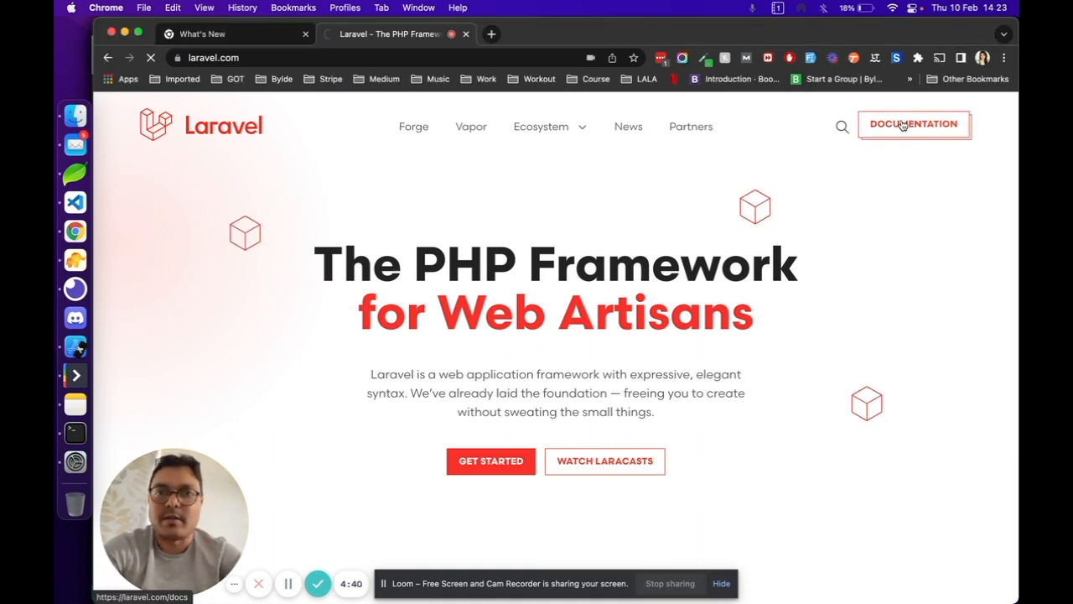
click(912, 124)
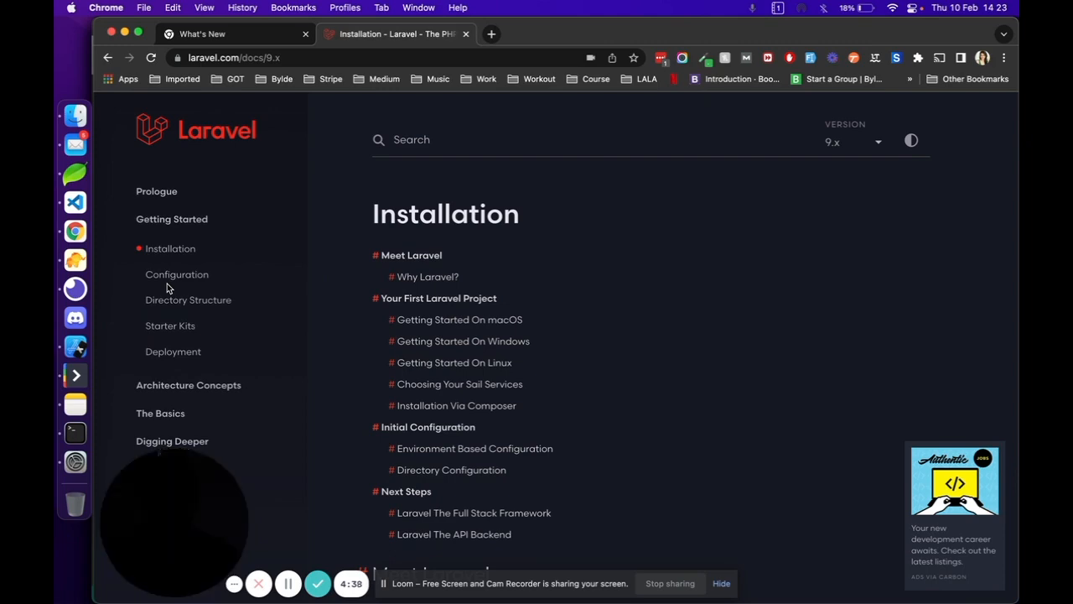
scroll(down, 3)
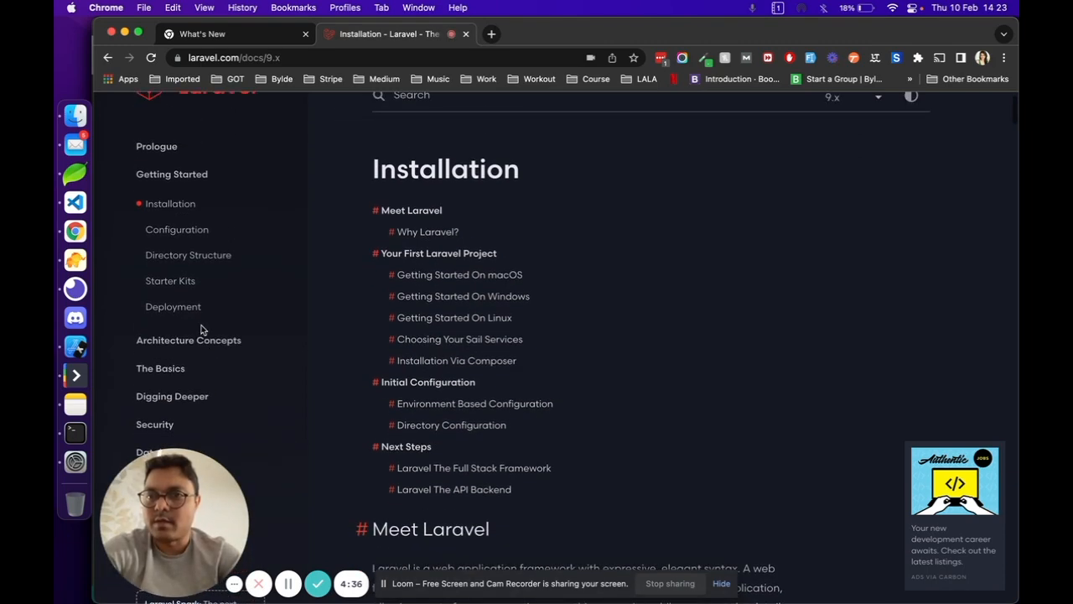
scroll(down, 3)
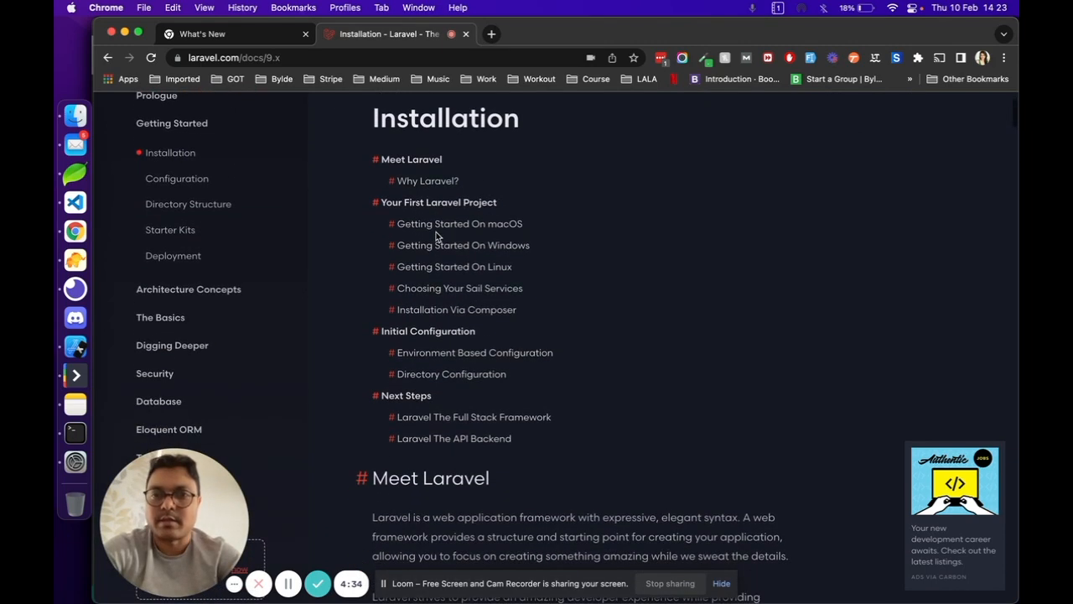
Jump to the Getting Started On macOS section with its curl command.
click(459, 223)
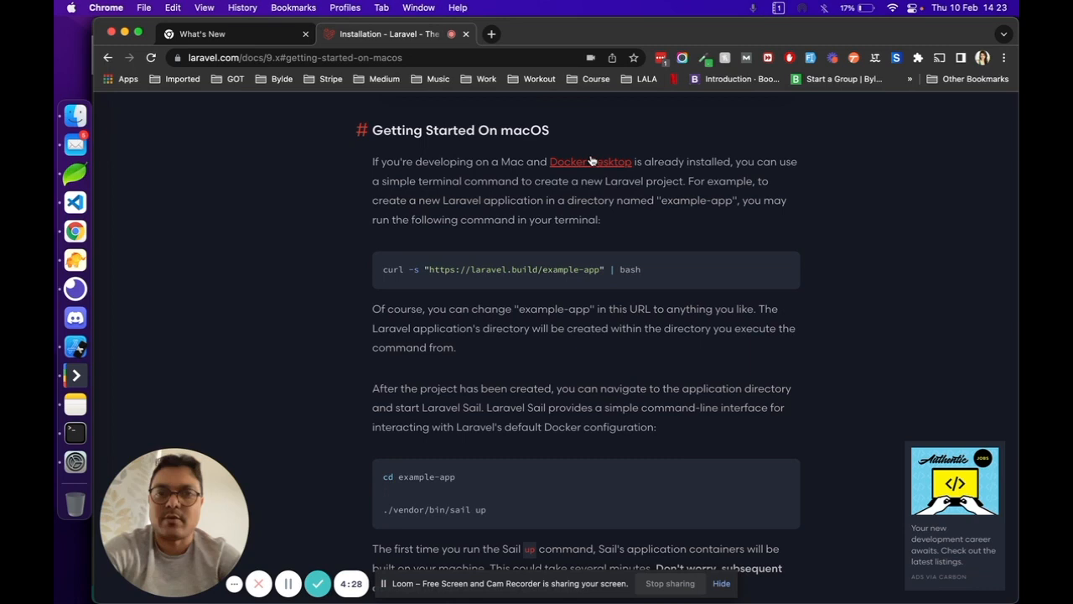
mouse_move(664, 176)
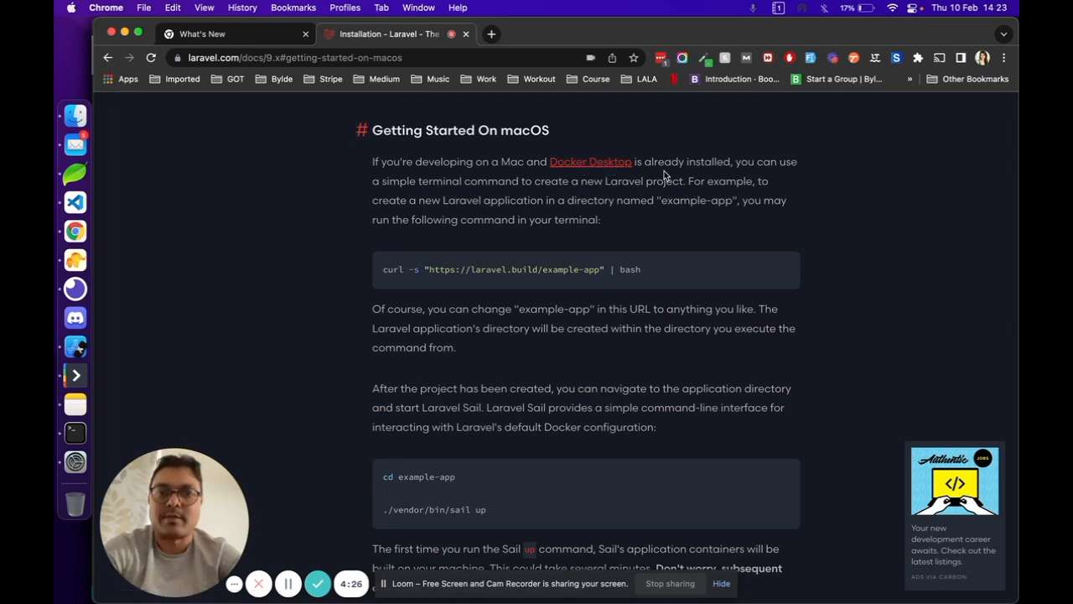
mouse_move(520, 178)
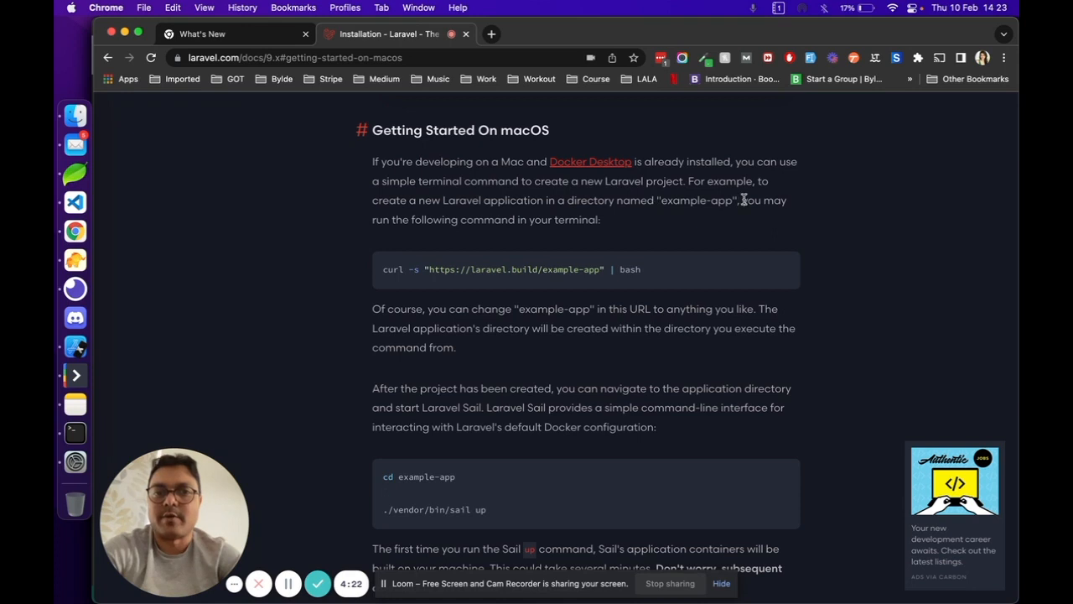
mouse_move(450, 215)
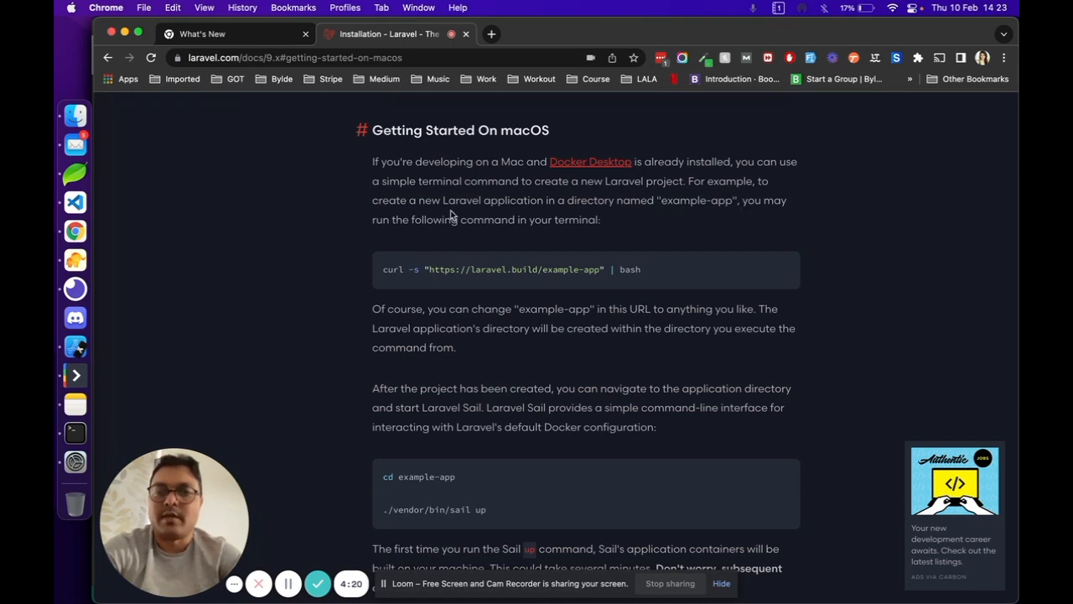
mouse_move(668, 207)
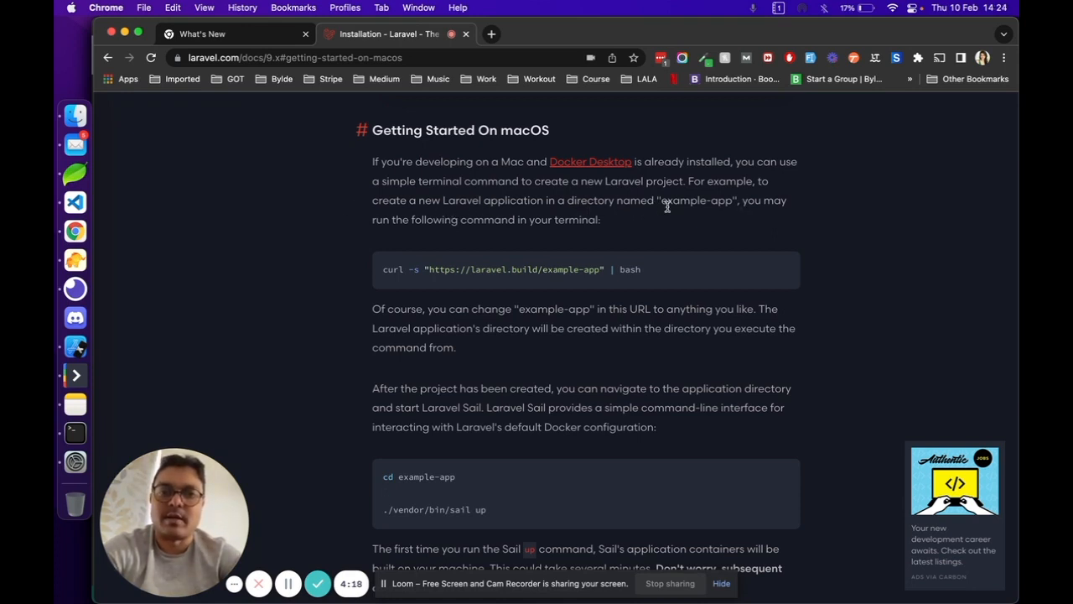
mouse_move(689, 228)
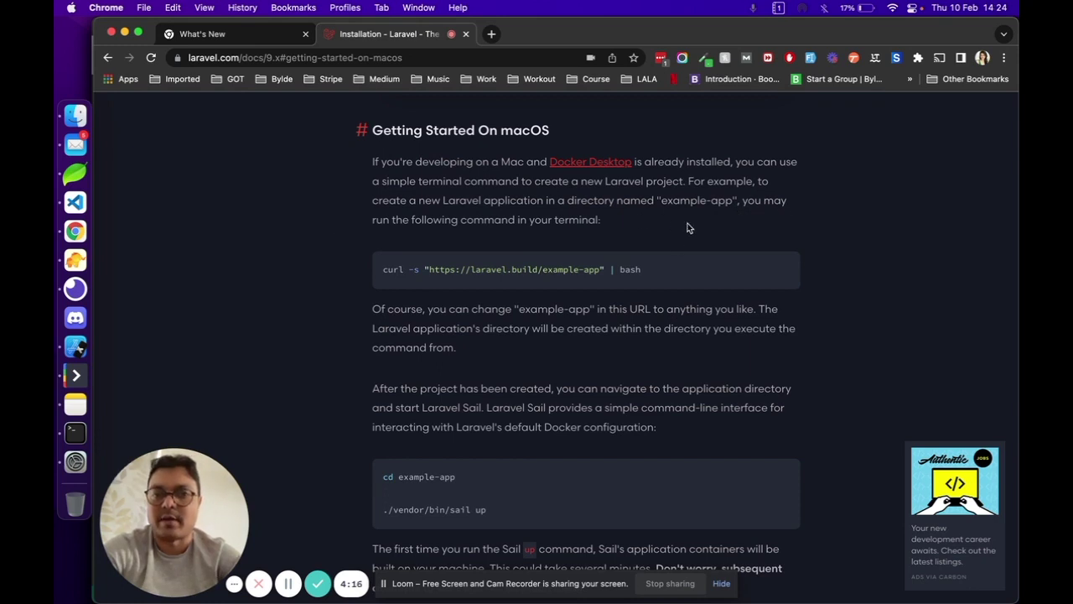
mouse_move(658, 268)
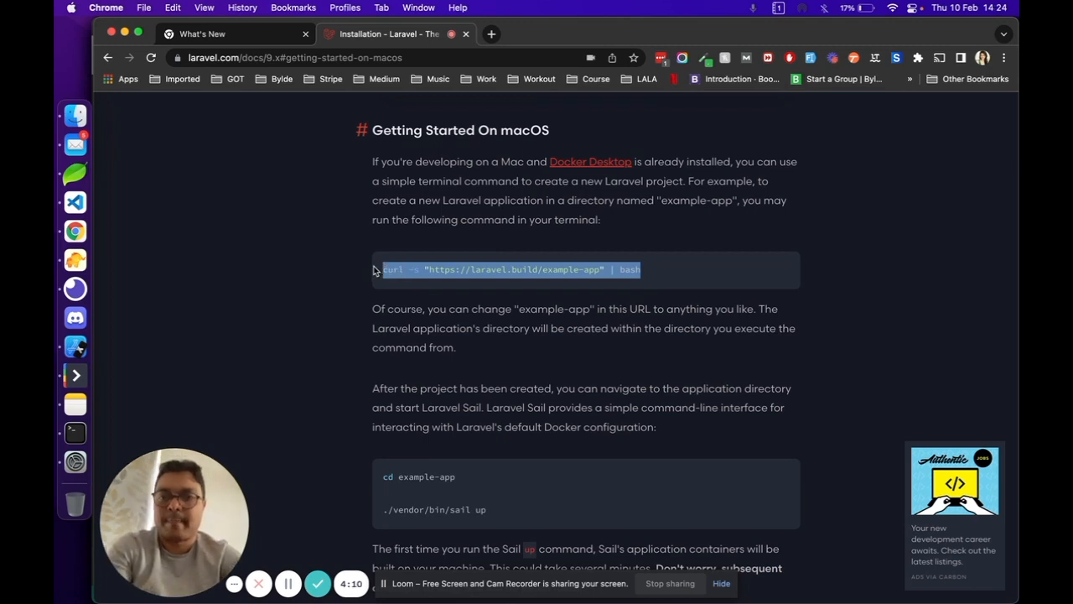
mouse_move(317, 283)
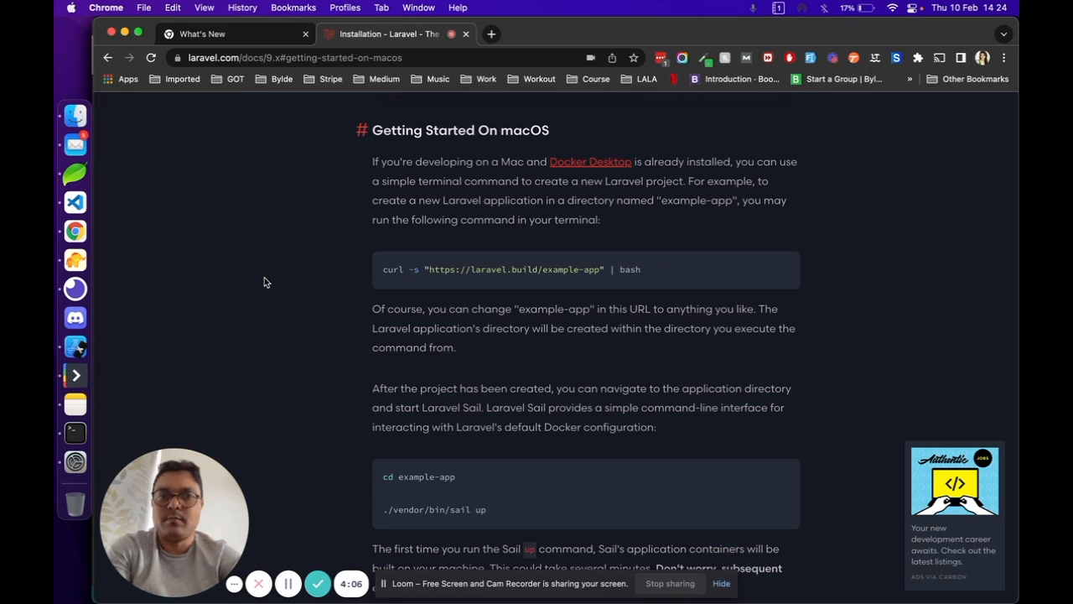
mouse_move(74, 432)
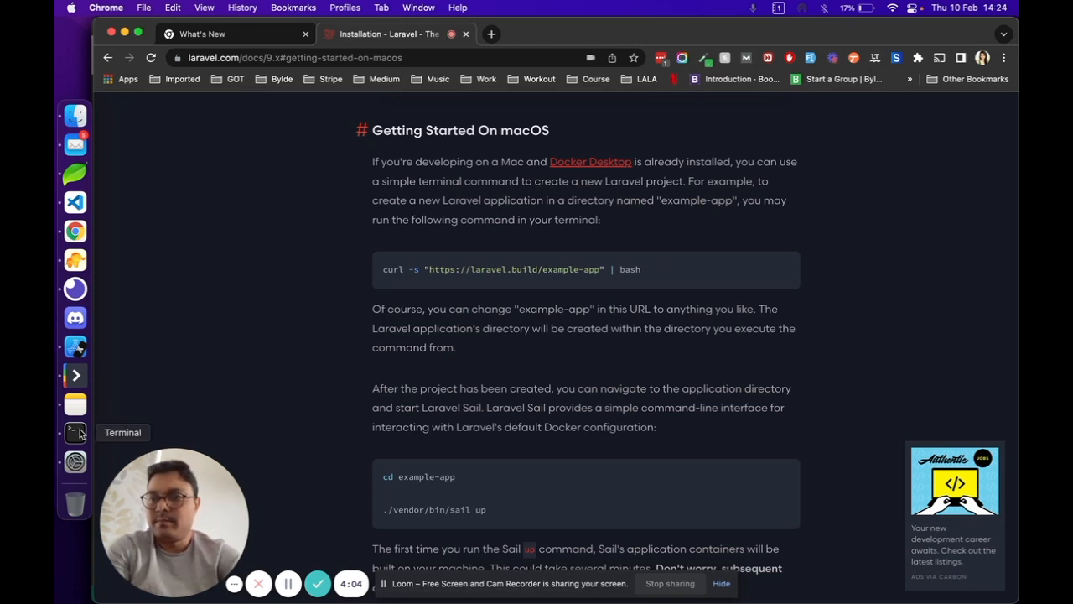
Bring up a Terminal window and discard a prematurely entered curl command, landing in Documents/code.
click(73, 433)
text(cd)
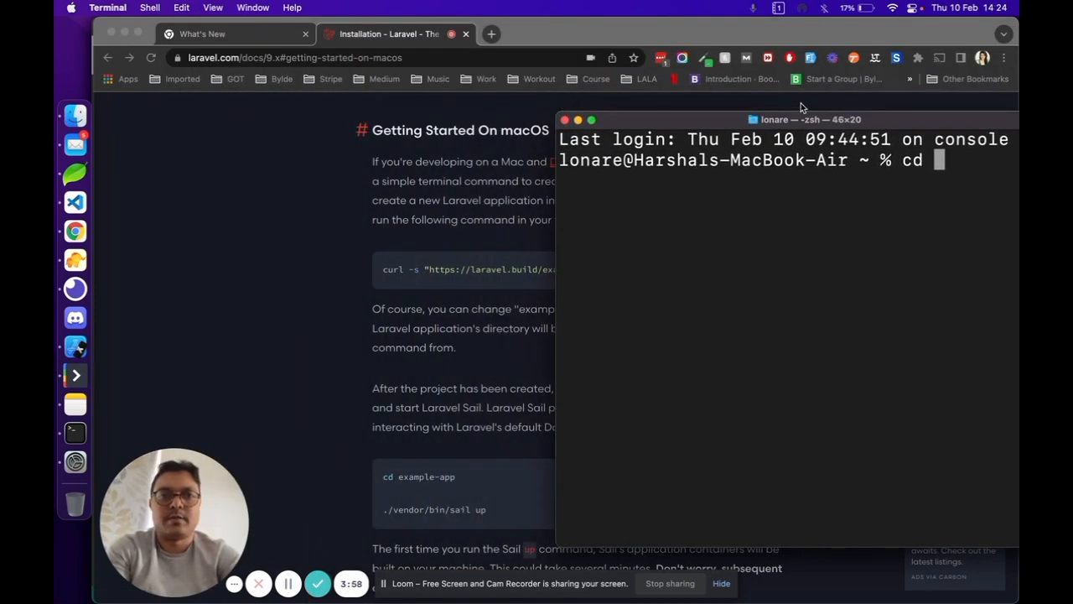
drag(808, 119, 755, 26)
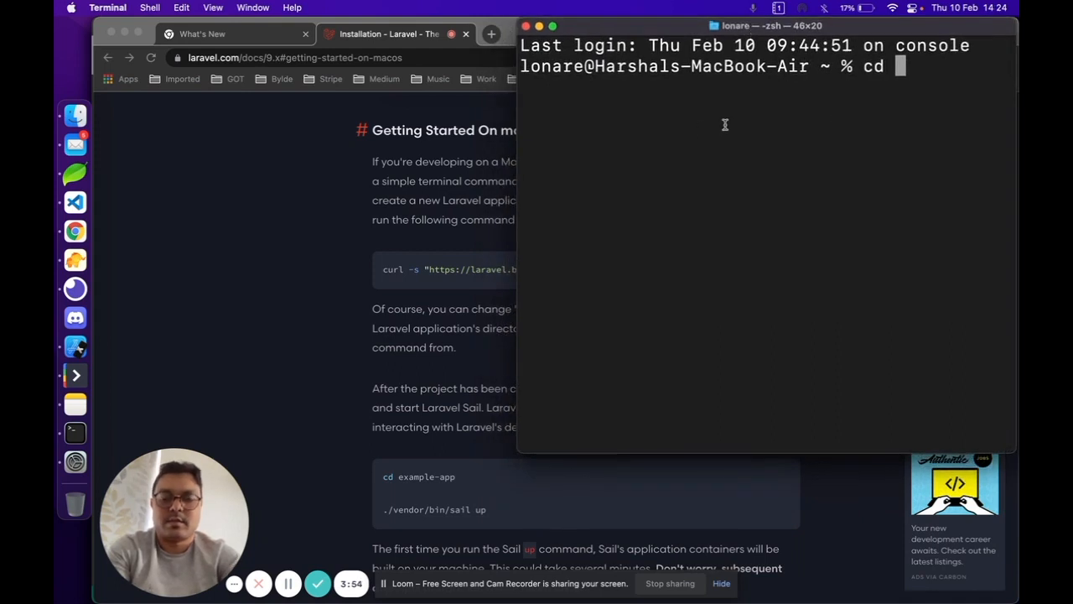
text(curl -s "https://laravel.build/example-app" | bash)
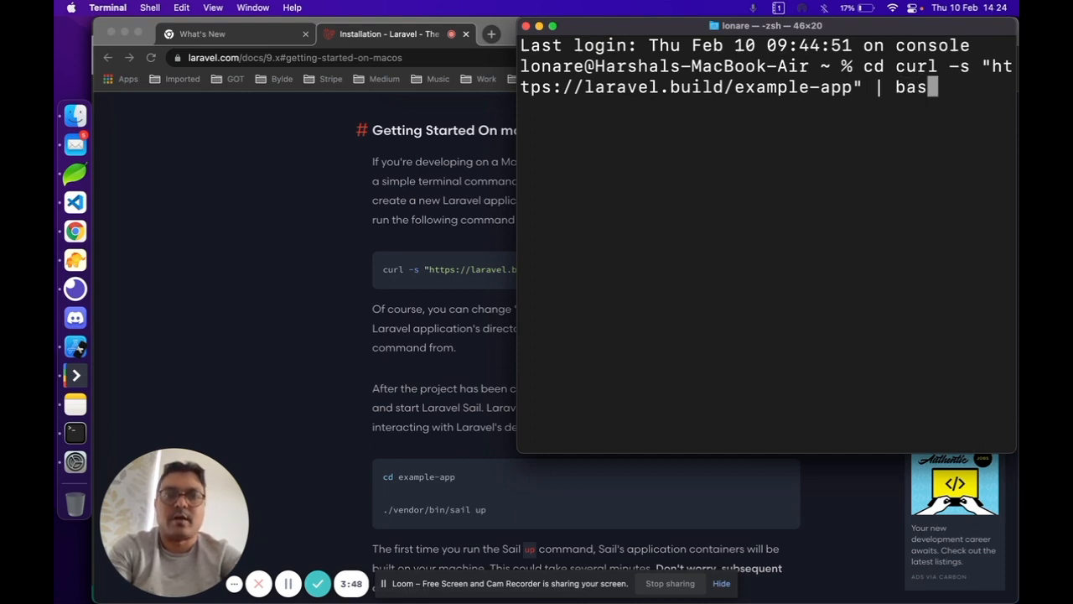
key(backspace)
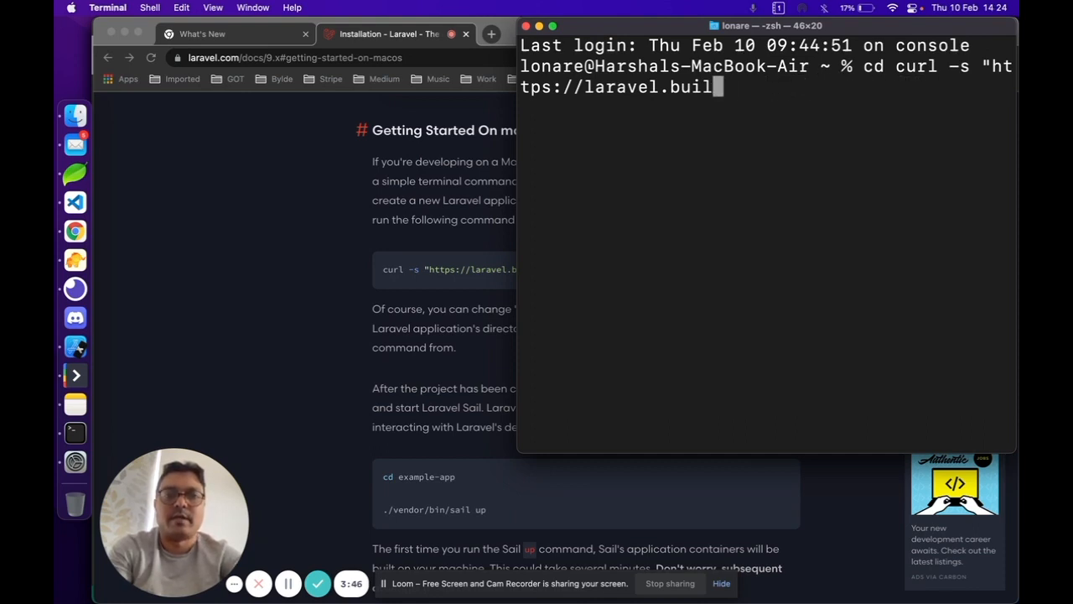
key(backspace)
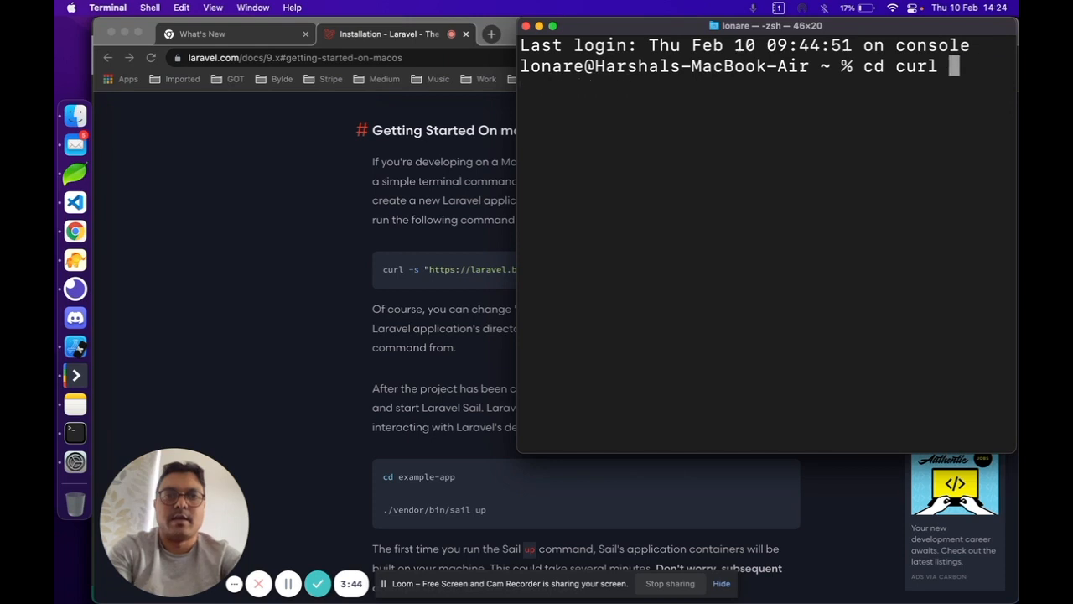
key(Backspace)
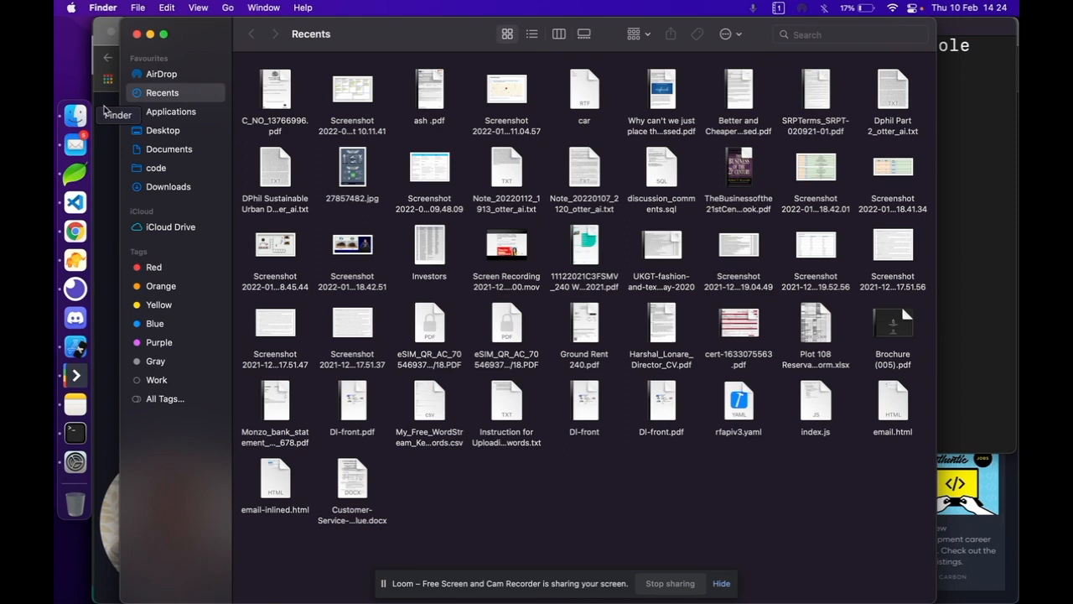
click(168, 147)
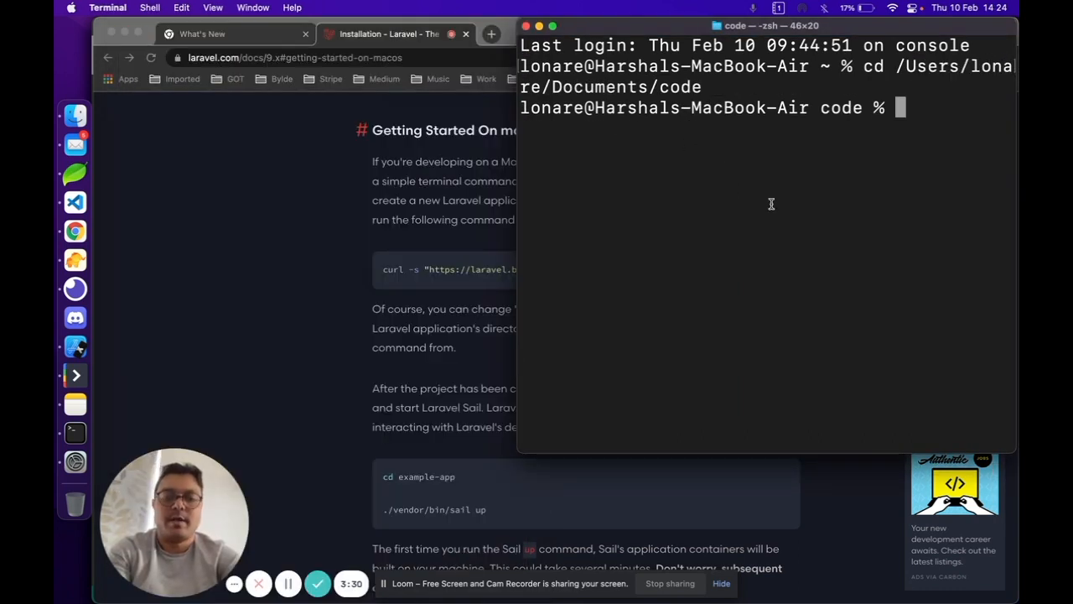
Run the laravel.build curl script with the app name changed toward laravel9.
text(curl -s "https://laravel.build/example-app" | bash)
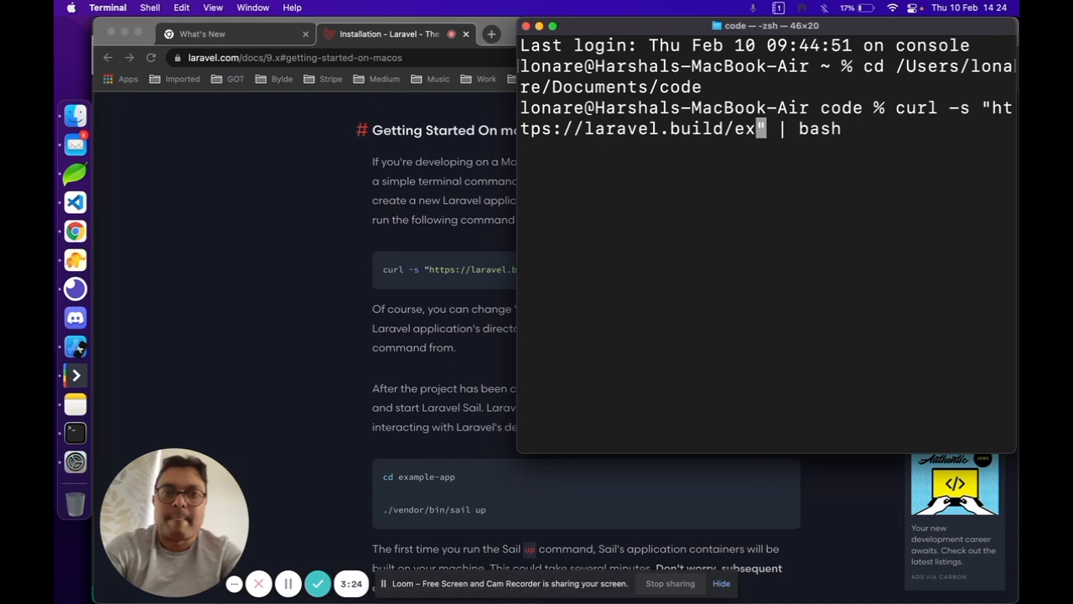
text(laravel9)
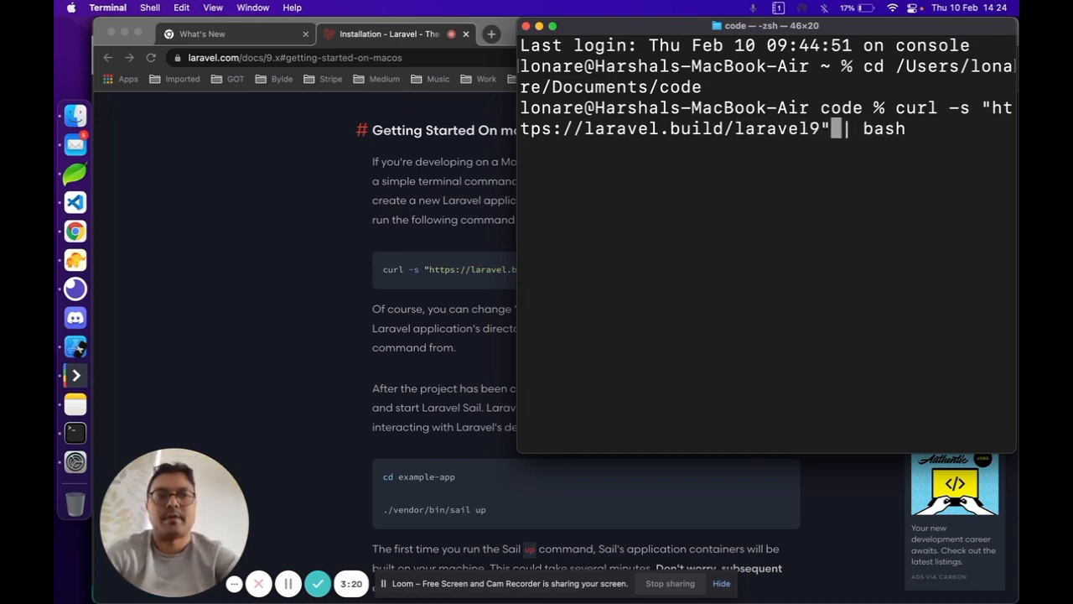
key(Return)
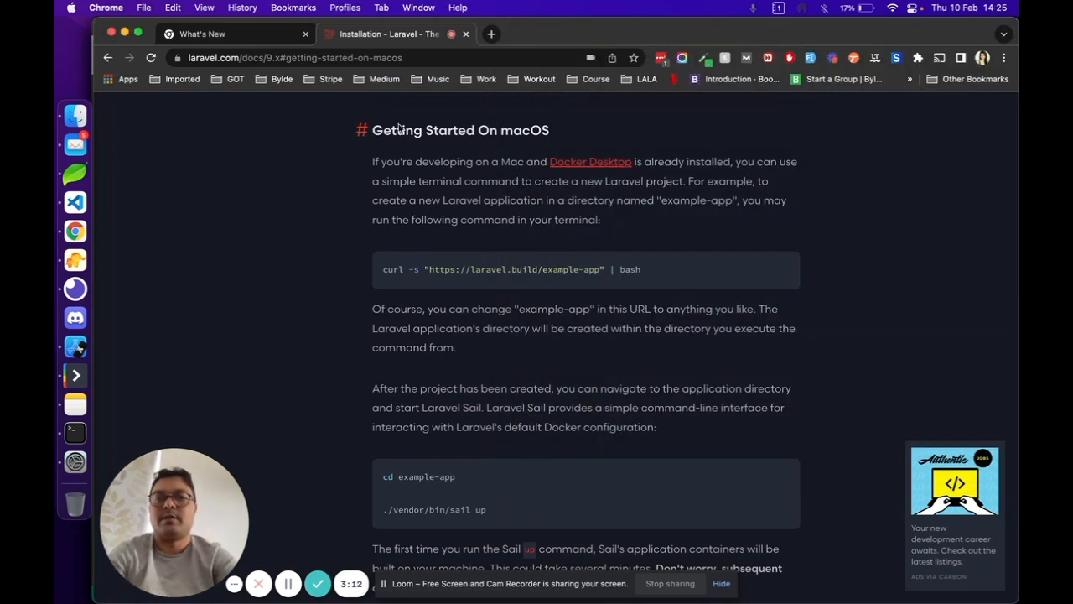
mouse_move(622, 203)
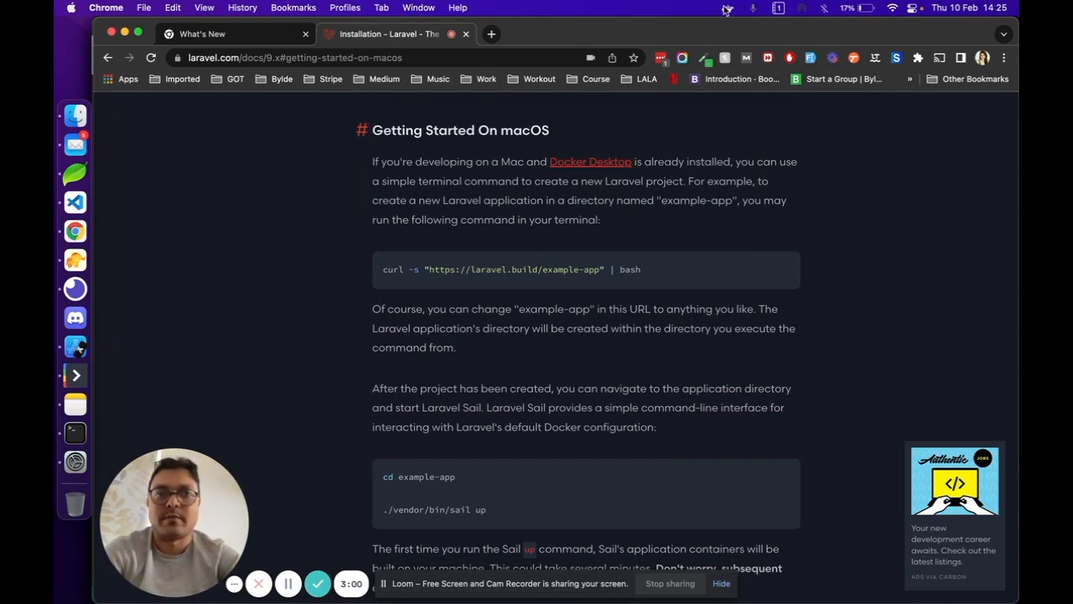
Start Docker Desktop from the menu bar, view its containers dashboard, and close it.
click(728, 6)
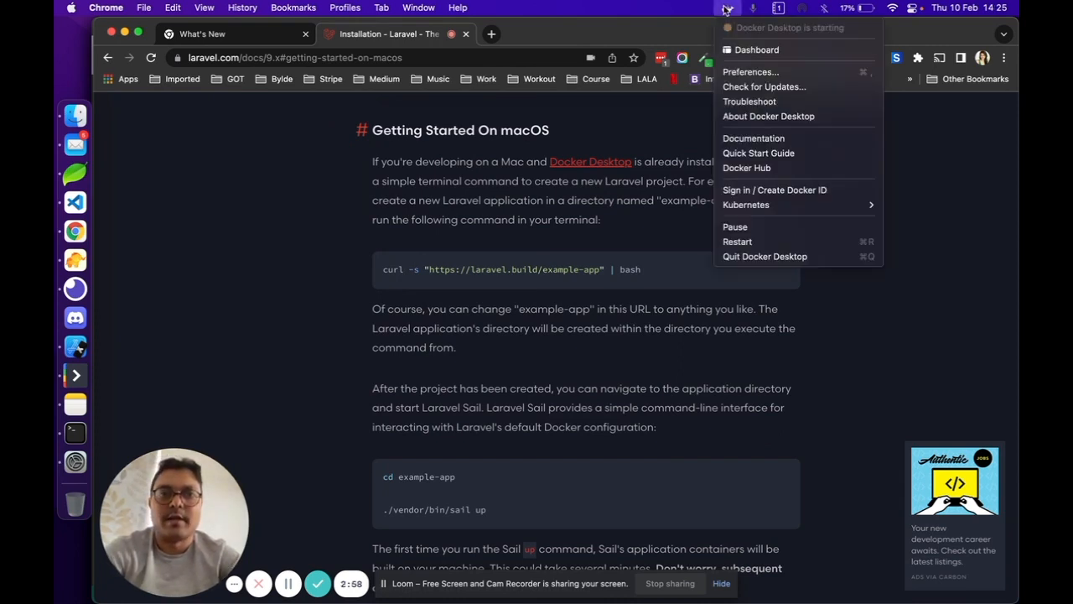
mouse_move(641, 237)
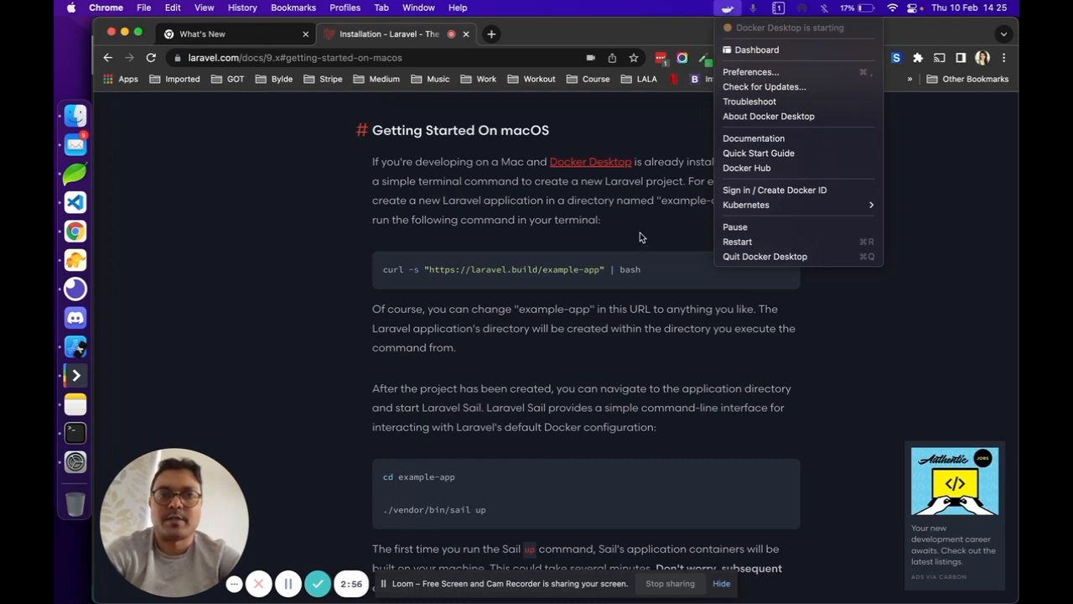
click(74, 432)
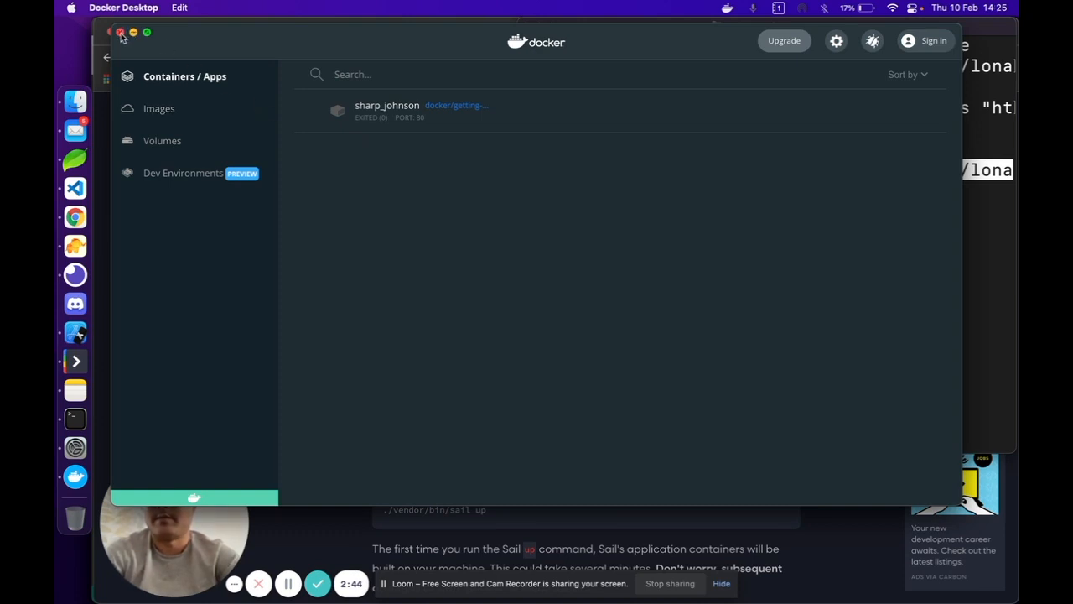
click(120, 32)
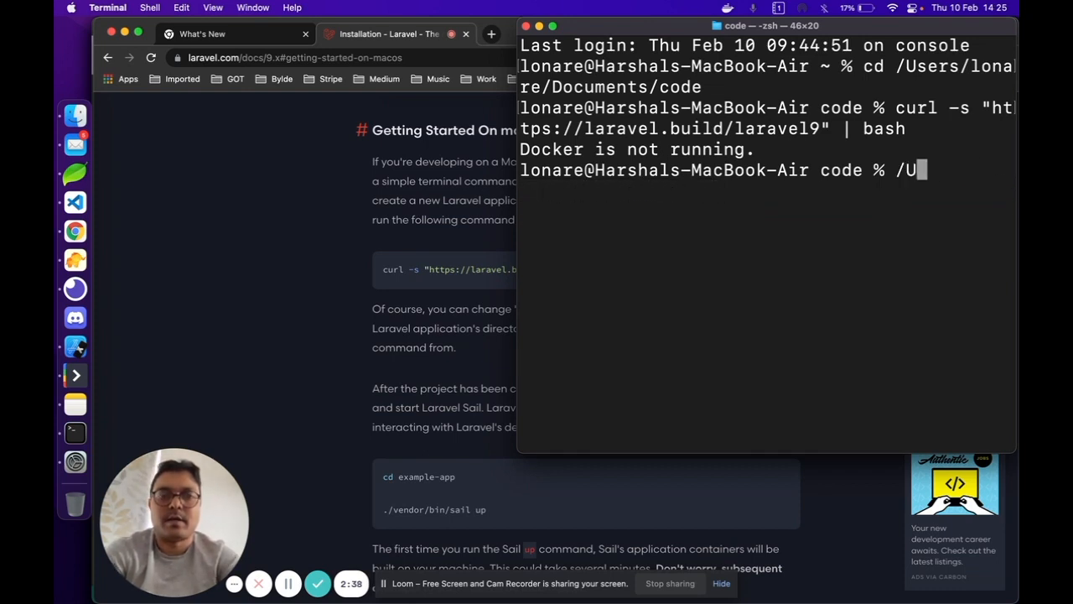
text(curl -s "https://laravel.build/example-app" | bash)
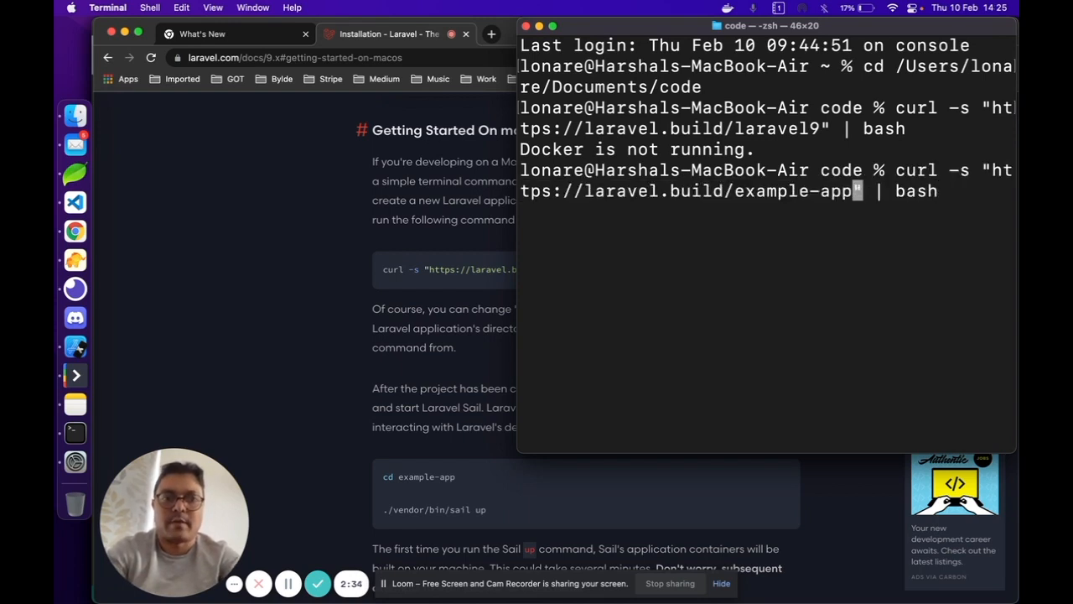
key(backspace)
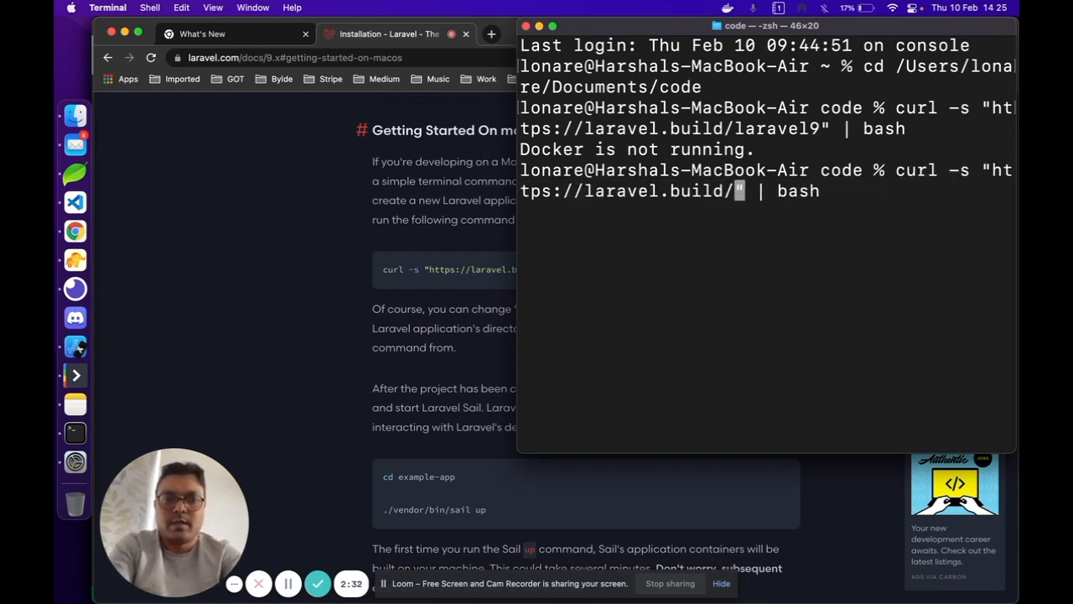
text(laravel9)
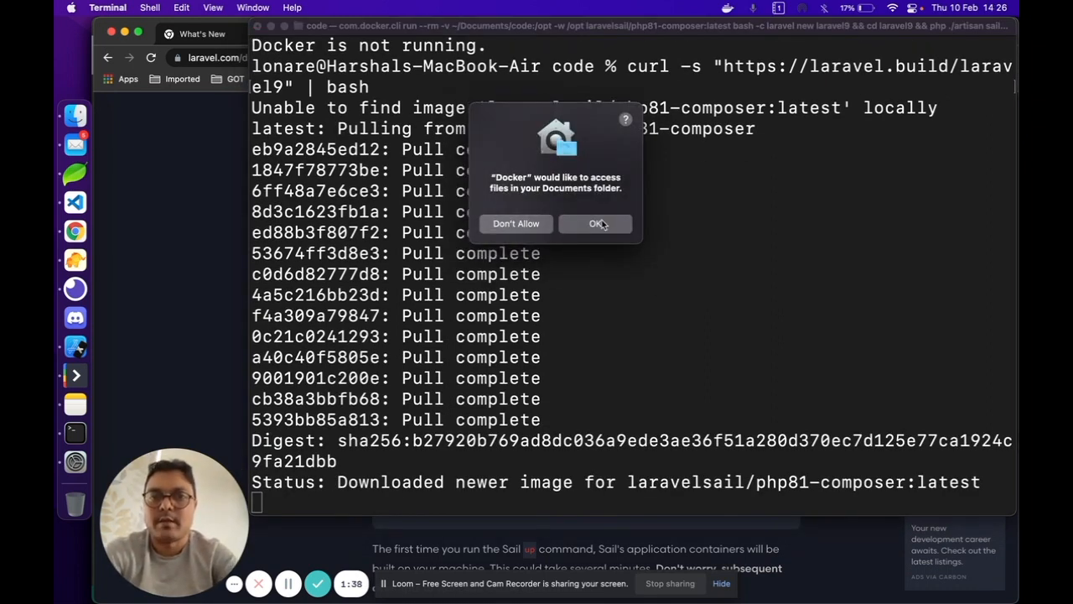
click(597, 223)
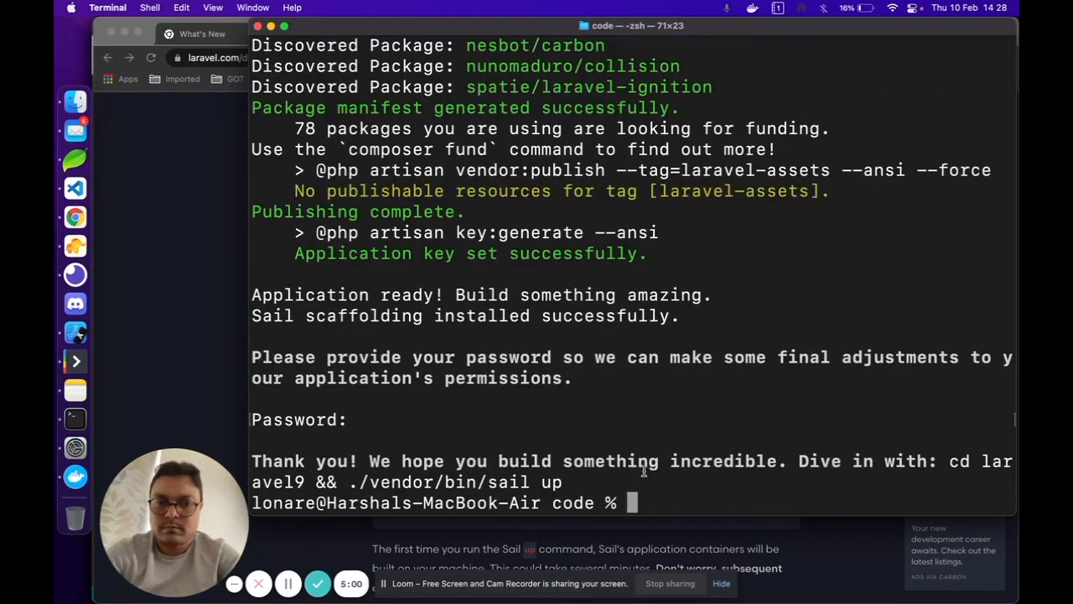
mouse_move(680, 486)
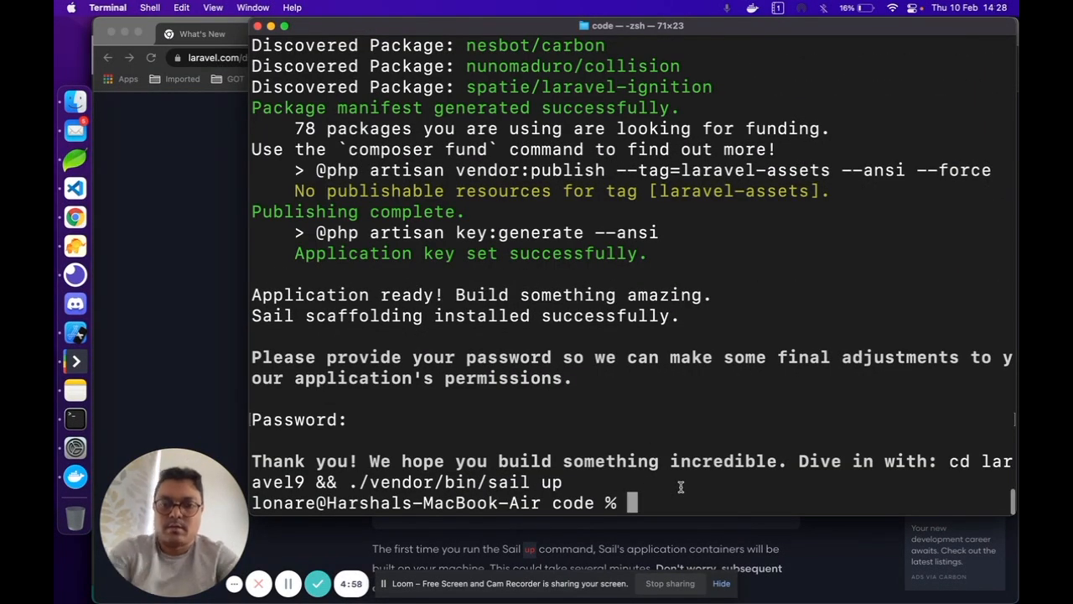
Move the shell into the new laravel9 project folder.
text(cd)
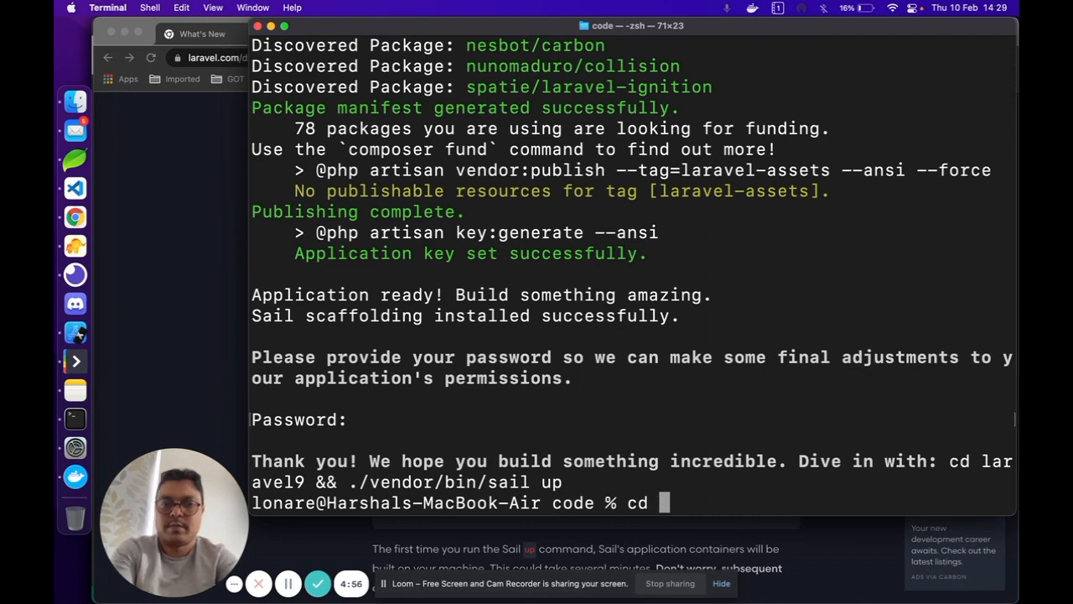
text(laravel9/)
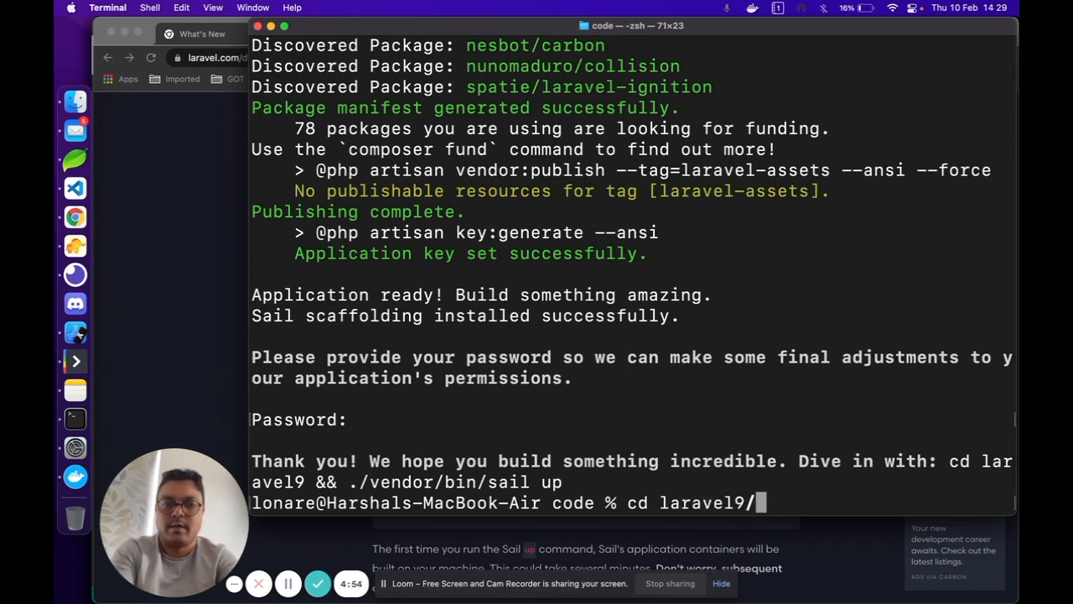
key(Return)
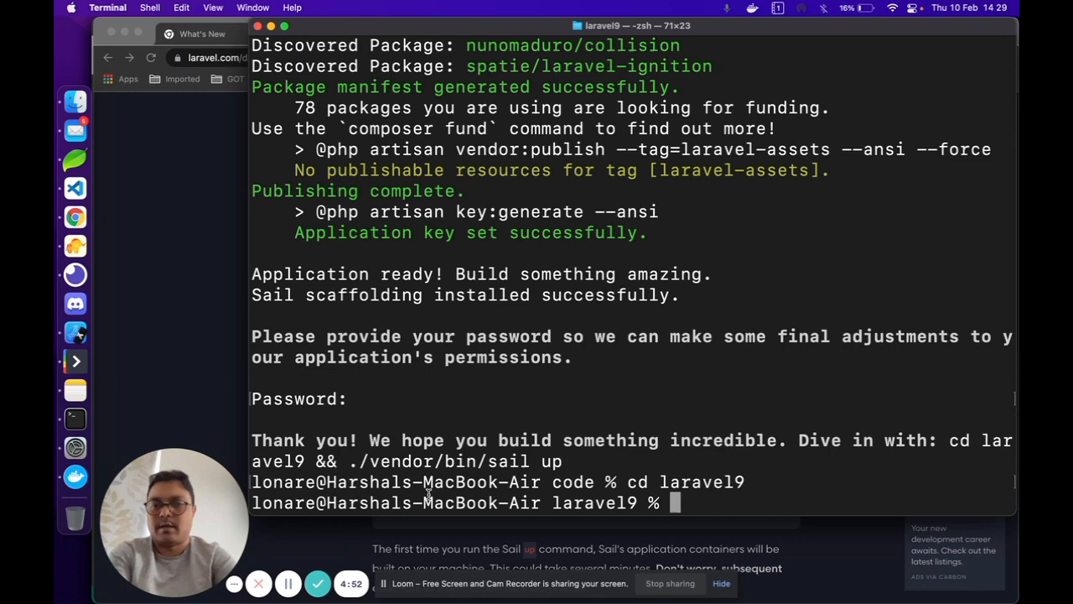
Start the containers with ./vendor/bin/sail up and reload localhost to see the Laravel welcome page.
double_click(411, 461)
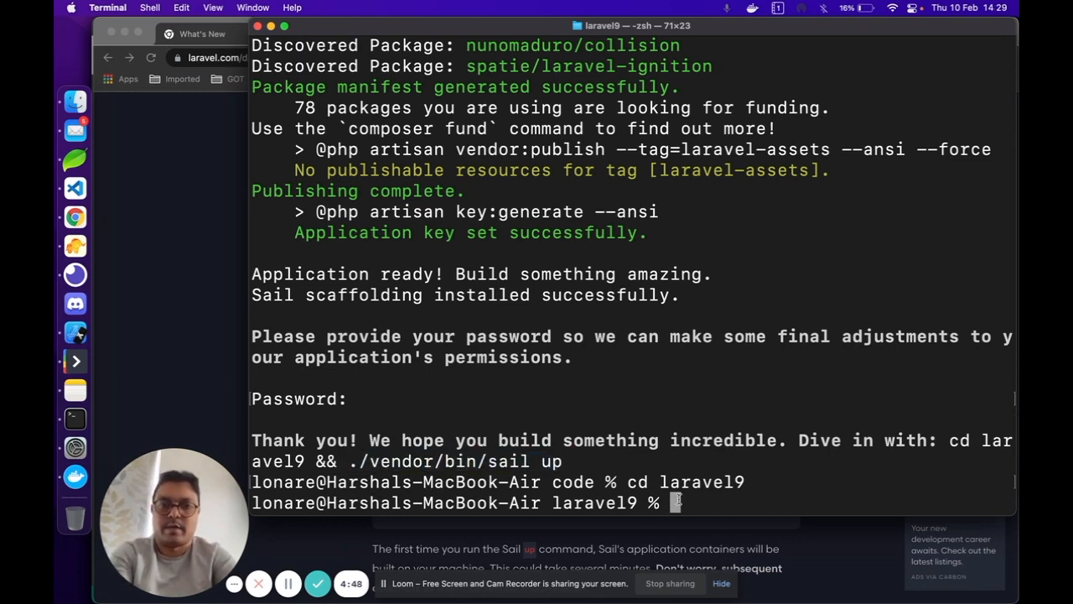
text(./vendor/bin/sail up)
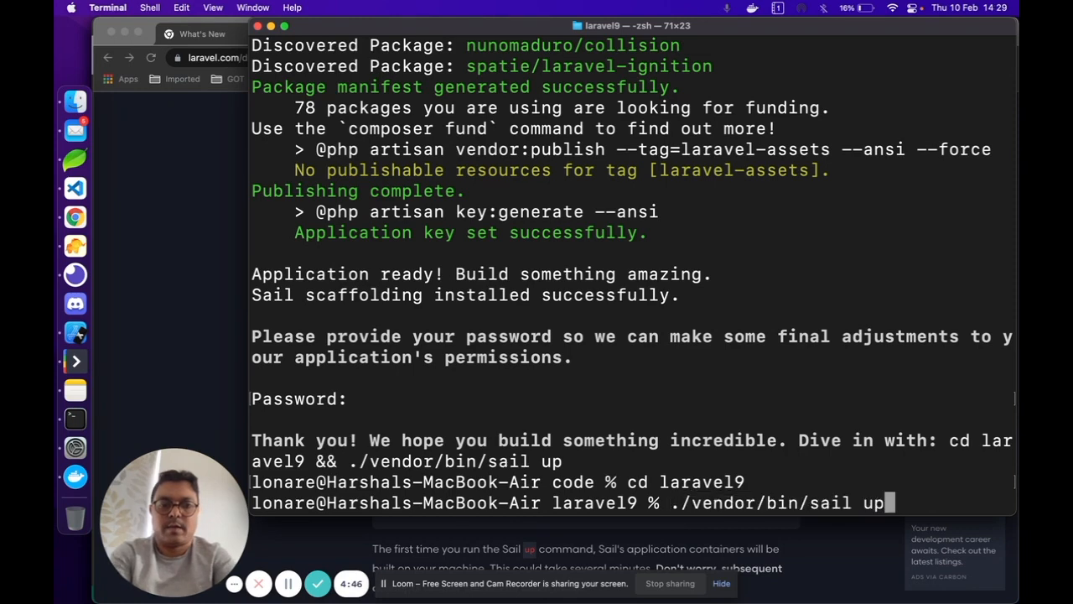
key(Return)
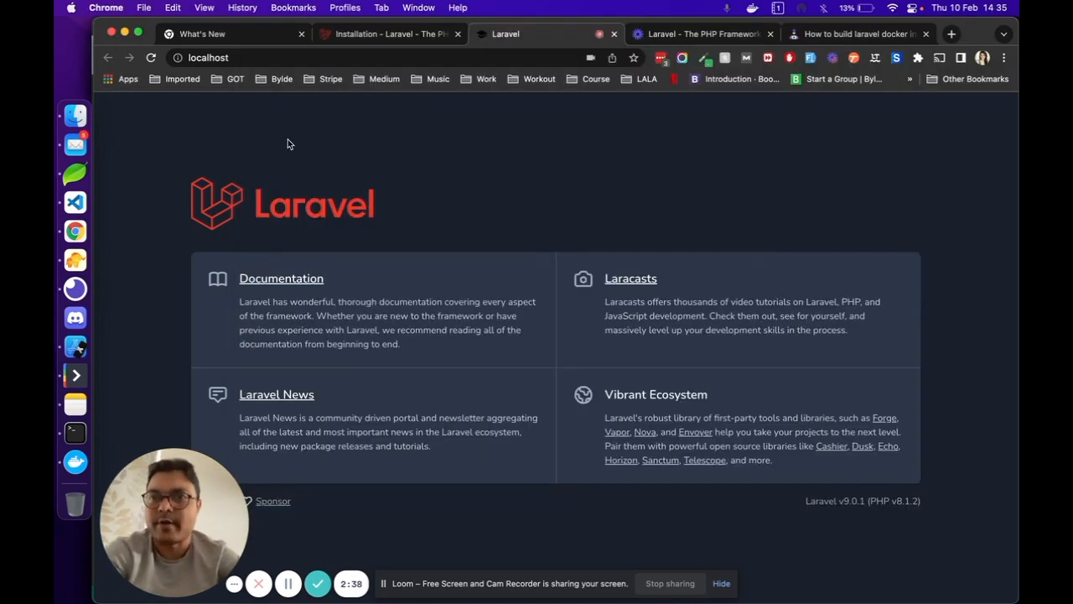
click(150, 57)
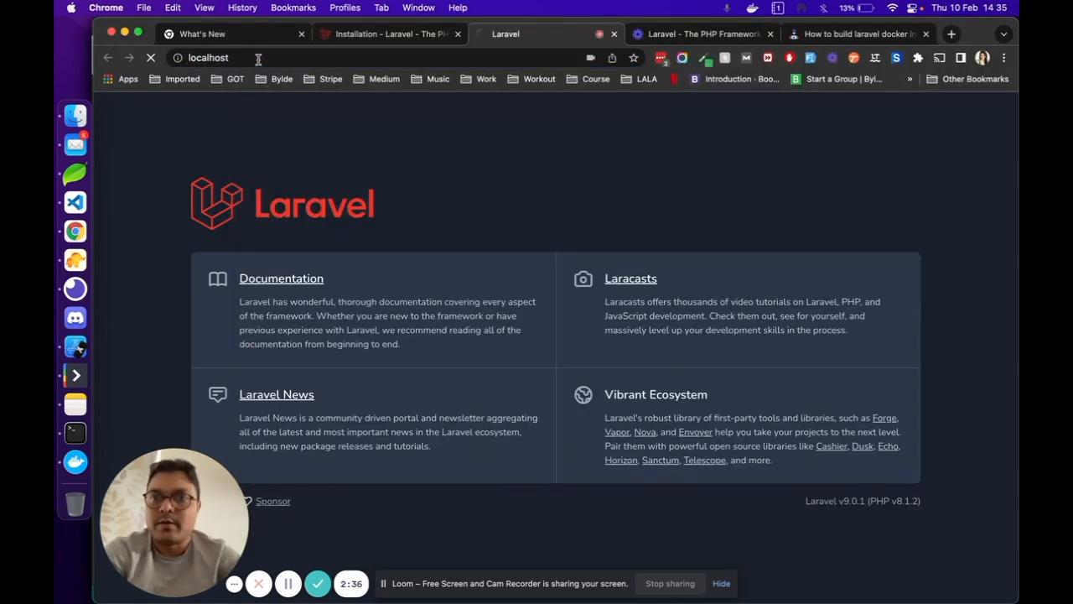